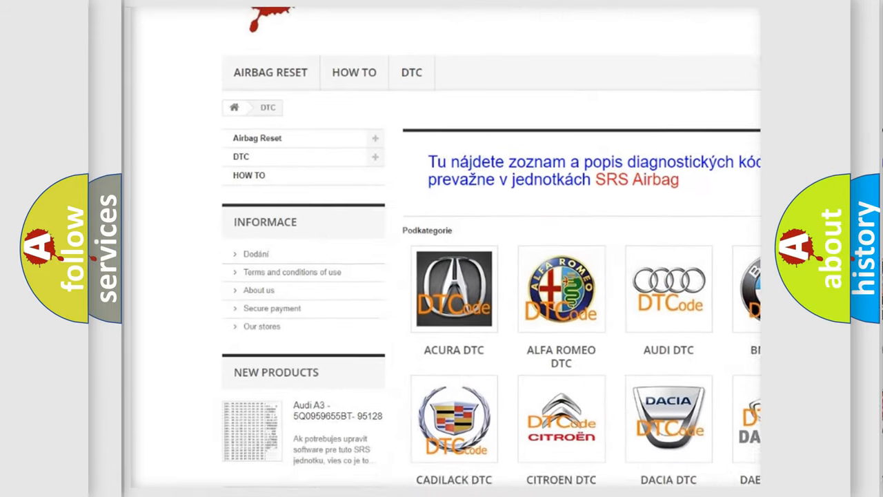
scroll(down, 3)
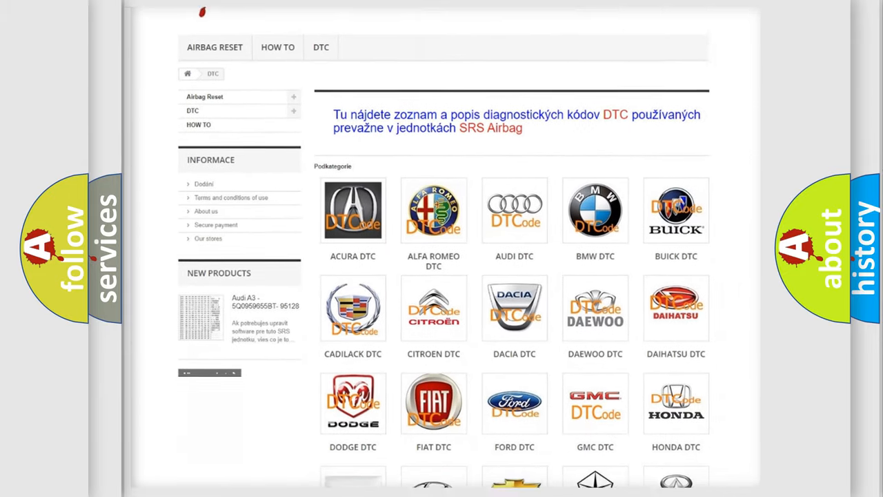
scroll(down, 3)
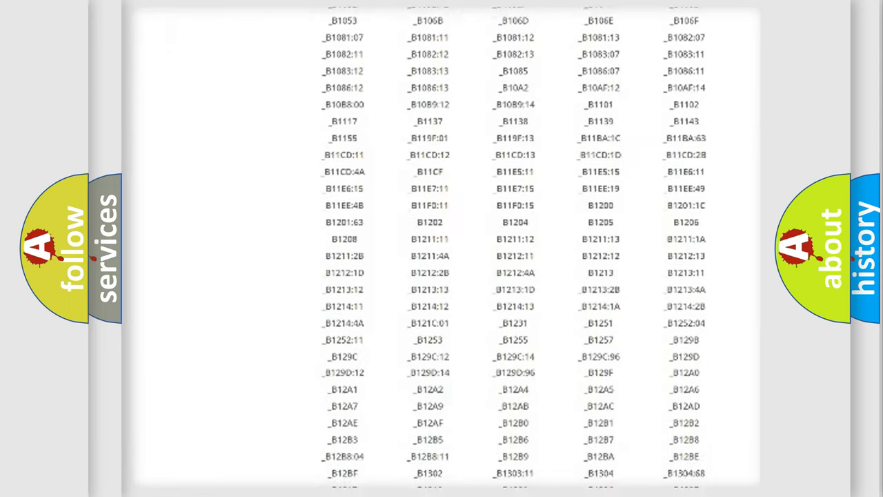
scroll(down, 3)
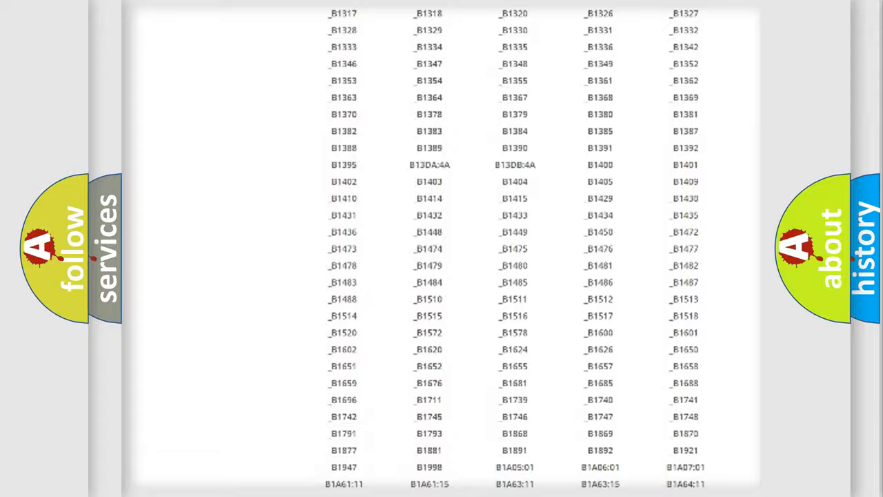